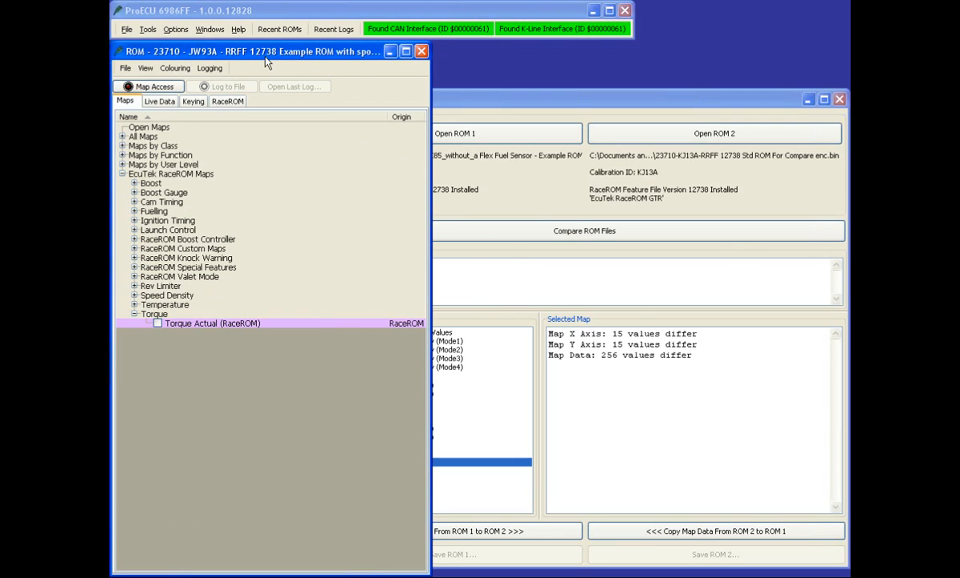
mouse_move(256, 84)
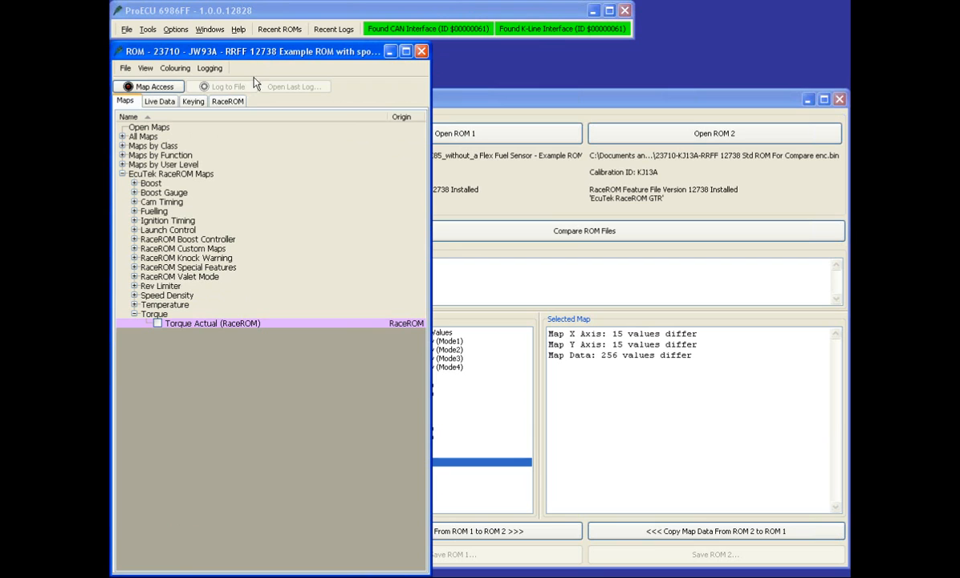
Show the loaded ROM's RaceROM feature file details and installed map list
click(228, 100)
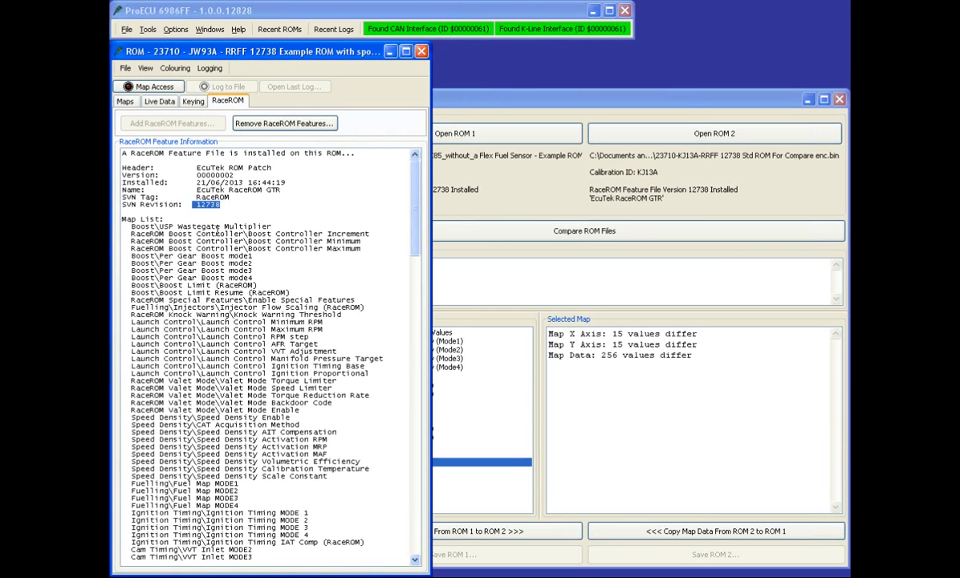
mouse_move(478, 273)
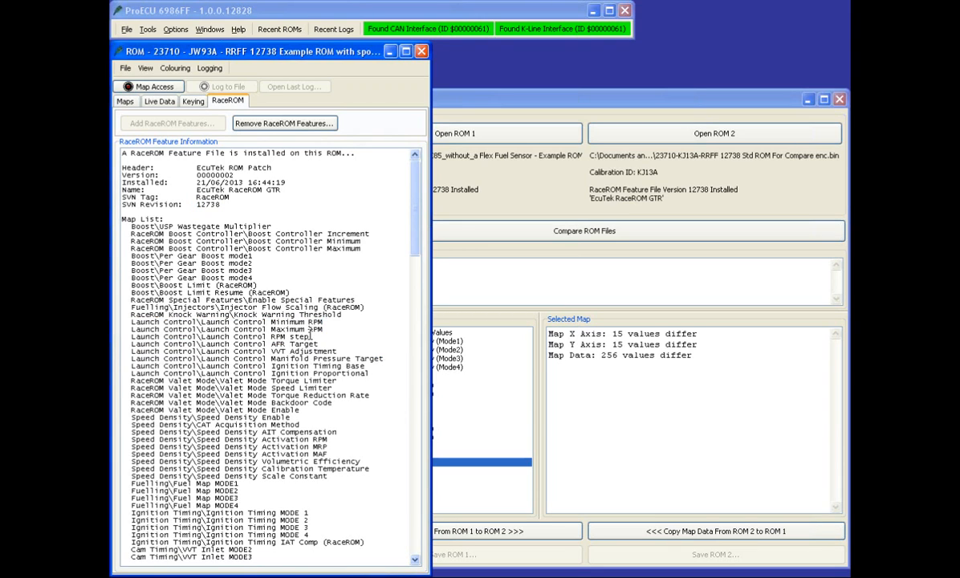
mouse_move(127, 101)
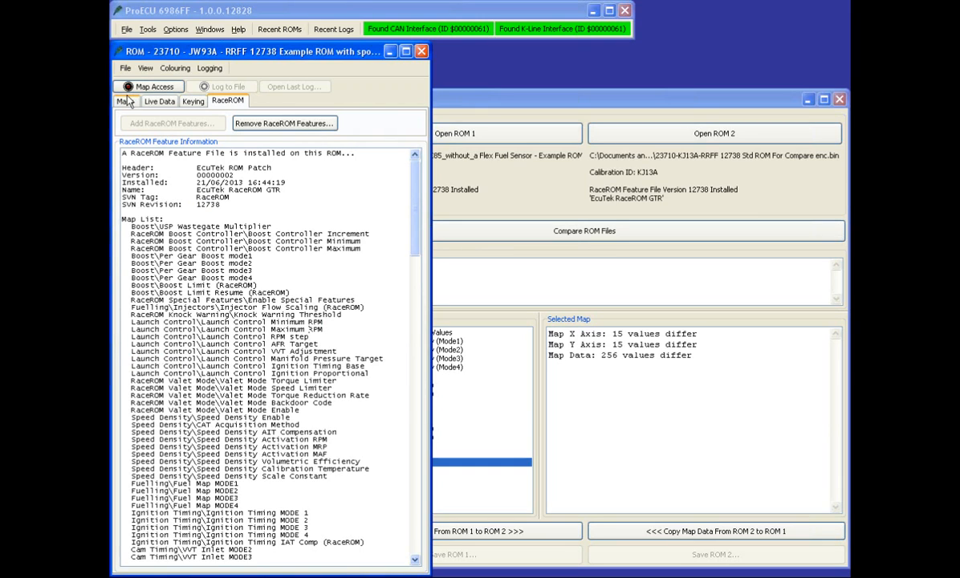
Expand EcuTek RaceROM Maps > Launch Control in the Maps tree and enable the Description column
click(125, 100)
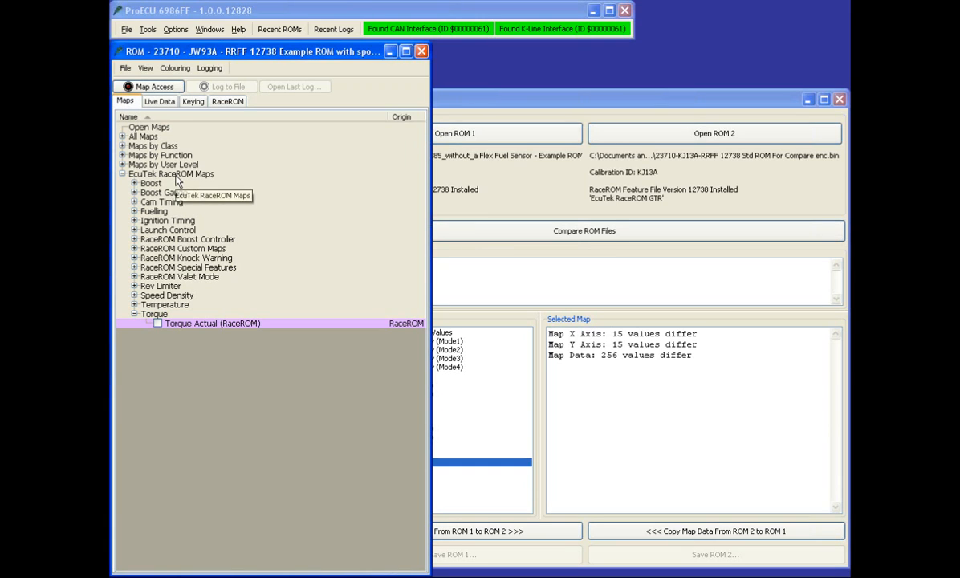
click(170, 173)
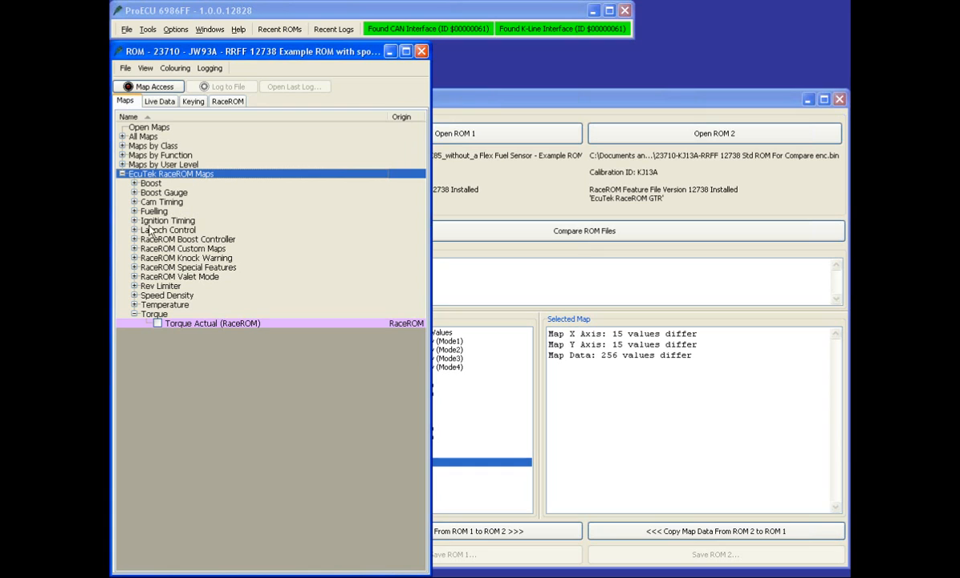
click(135, 231)
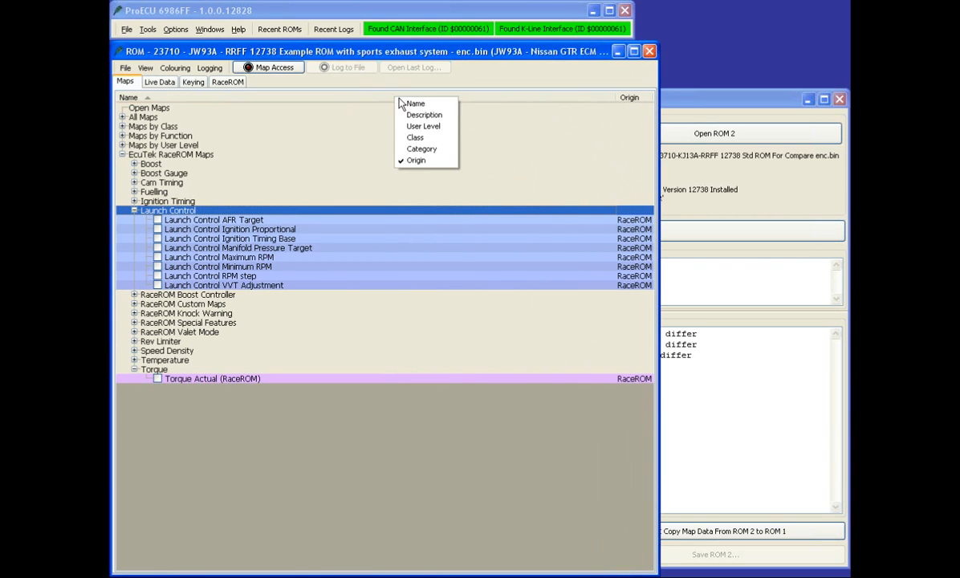
click(423, 115)
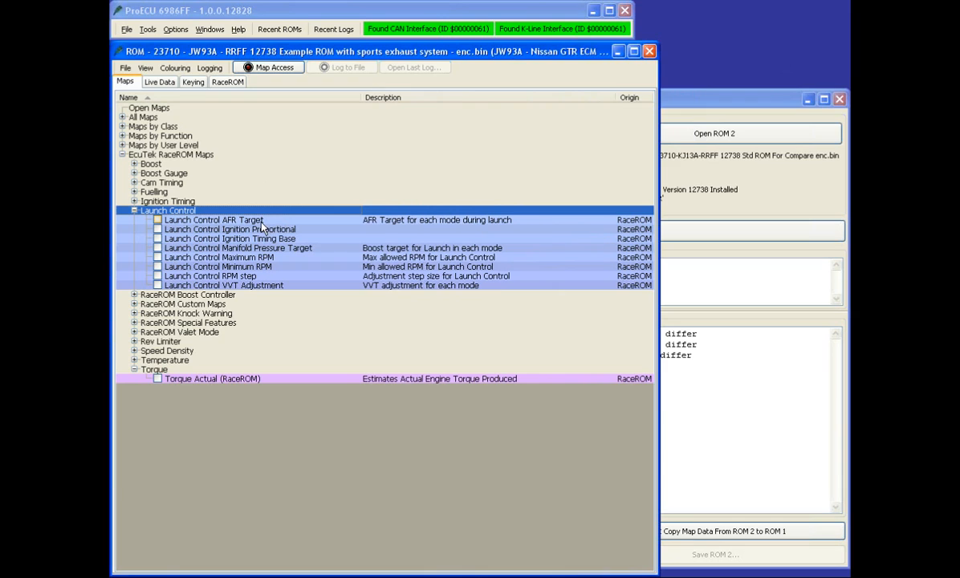
mouse_move(264, 228)
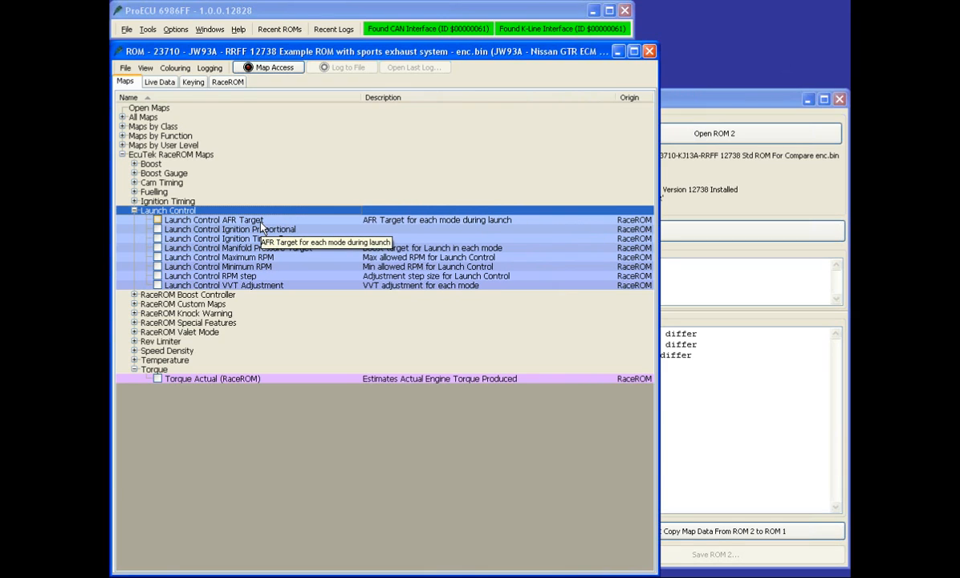
right_click(382, 98)
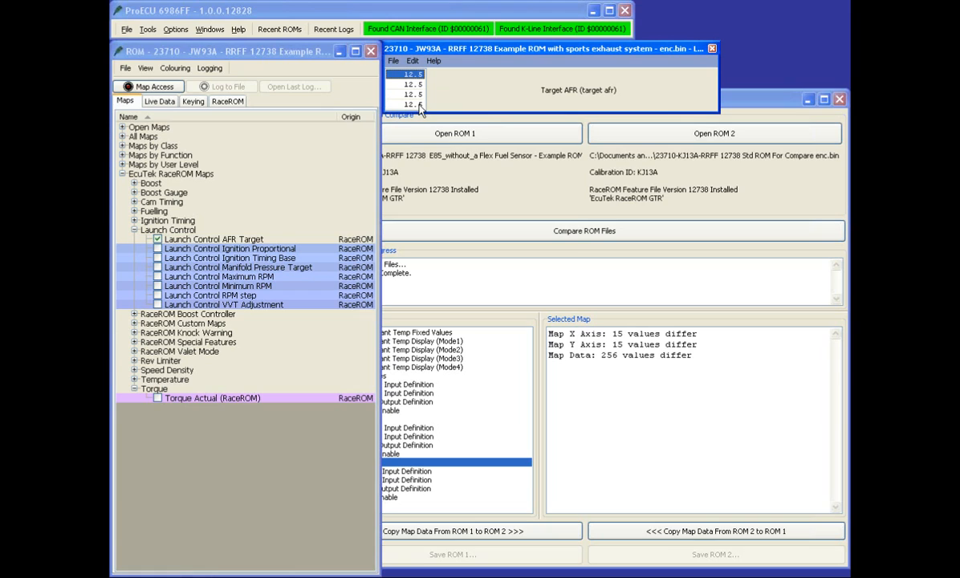
mouse_move(420, 106)
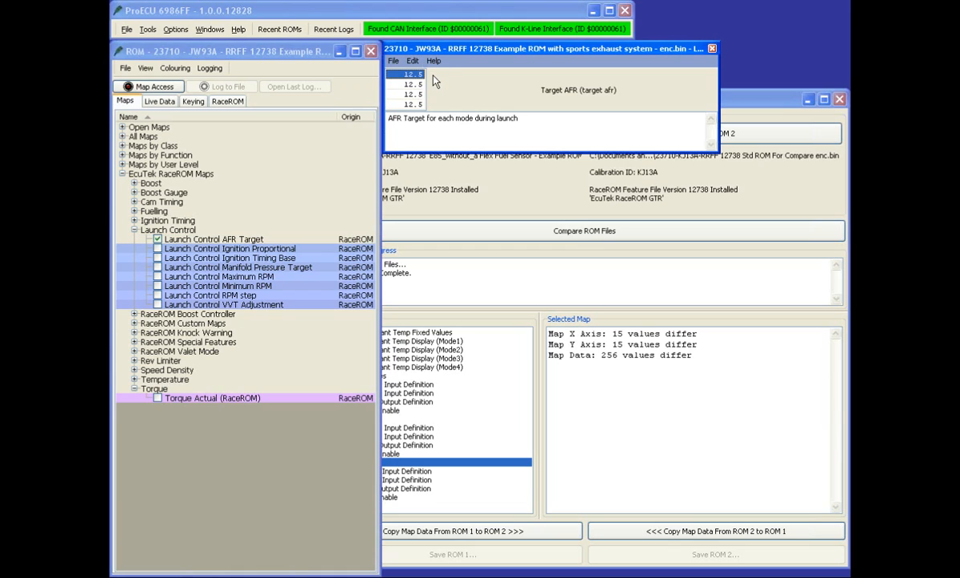
Inspect the Launch Control AFR Target, Maximum RPM, Minimum RPM and 250 rpm RPM step maps
click(411, 84)
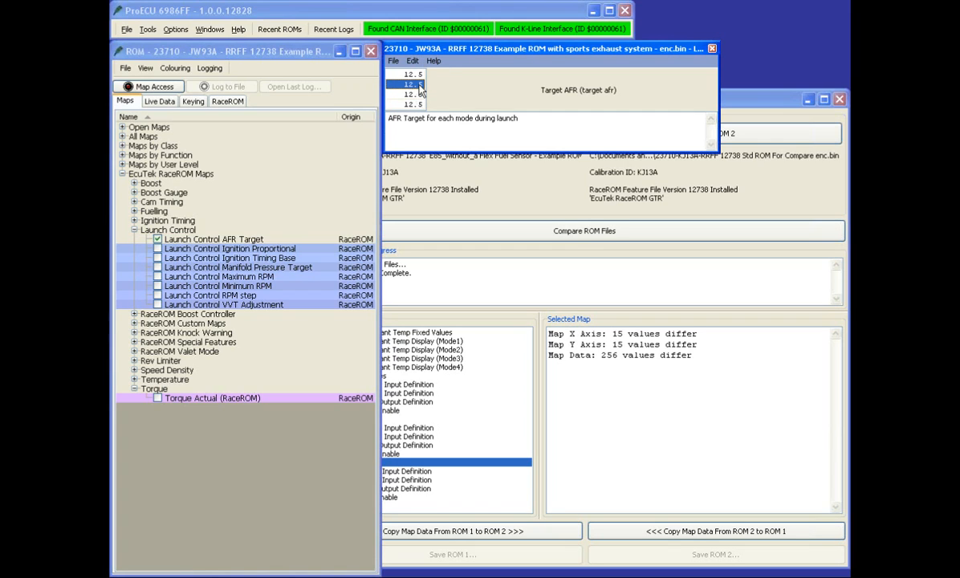
mouse_move(417, 103)
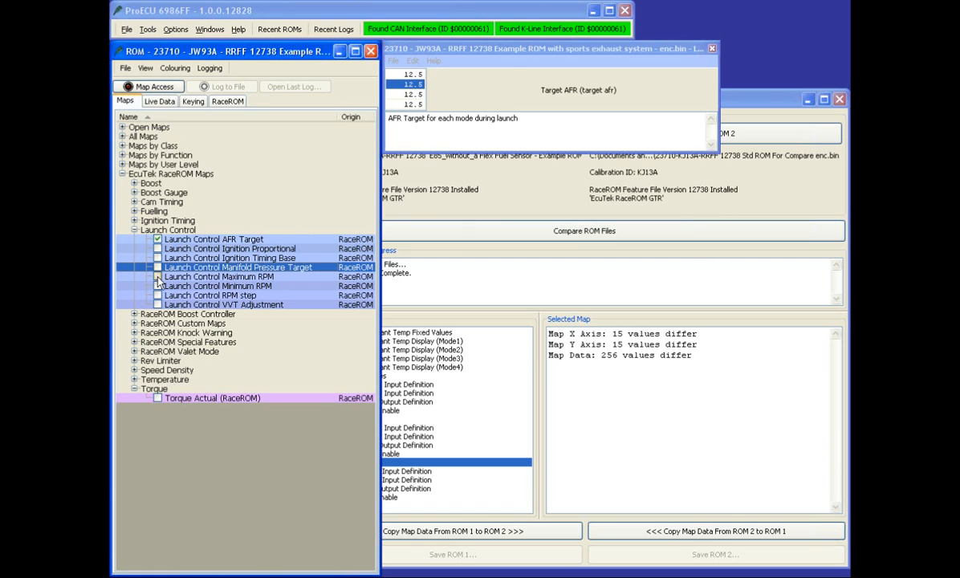
click(157, 276)
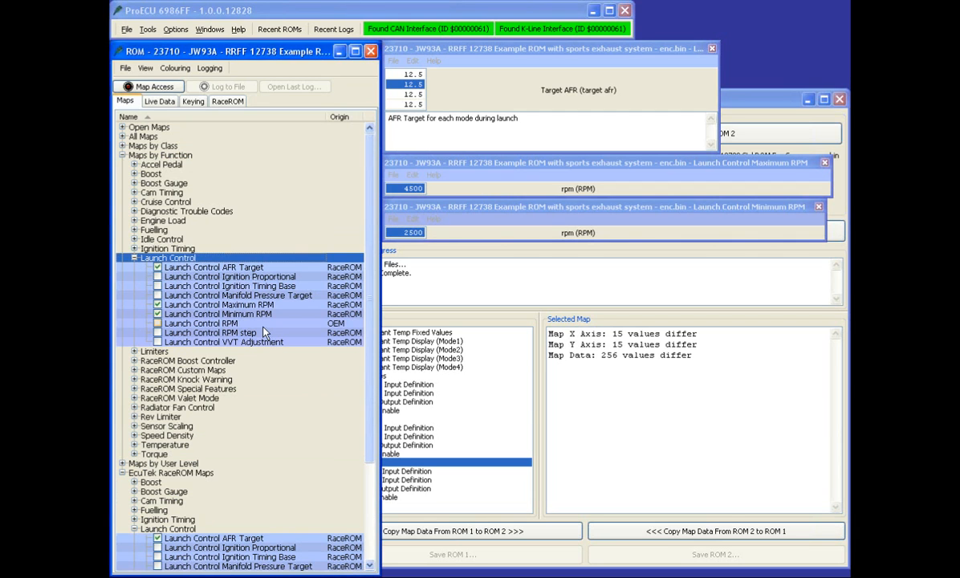
click(201, 323)
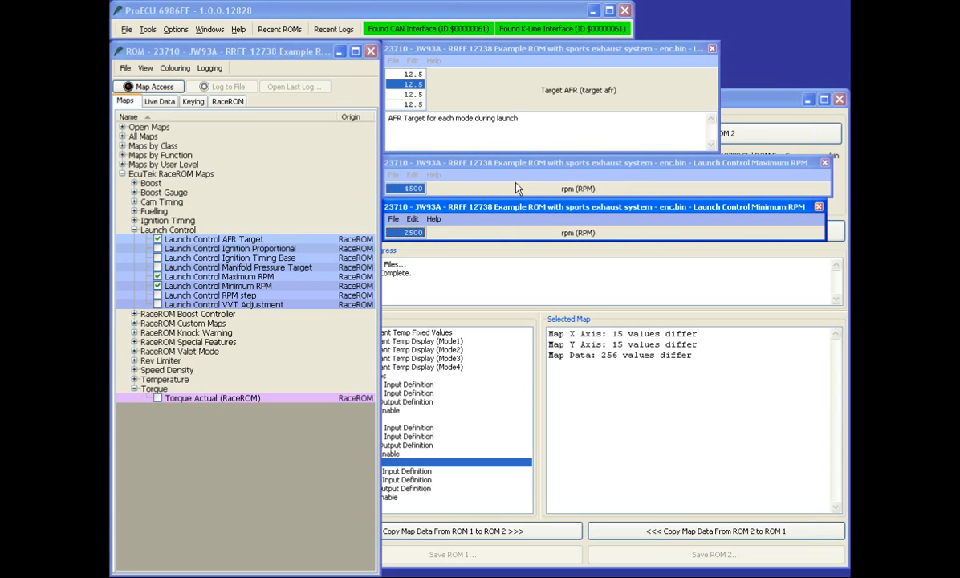
click(601, 162)
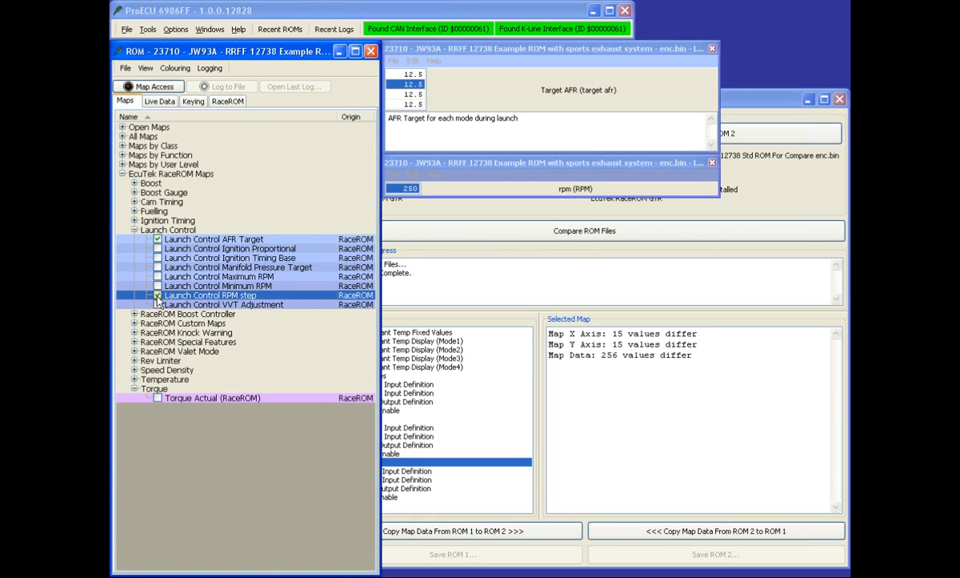
click(158, 295)
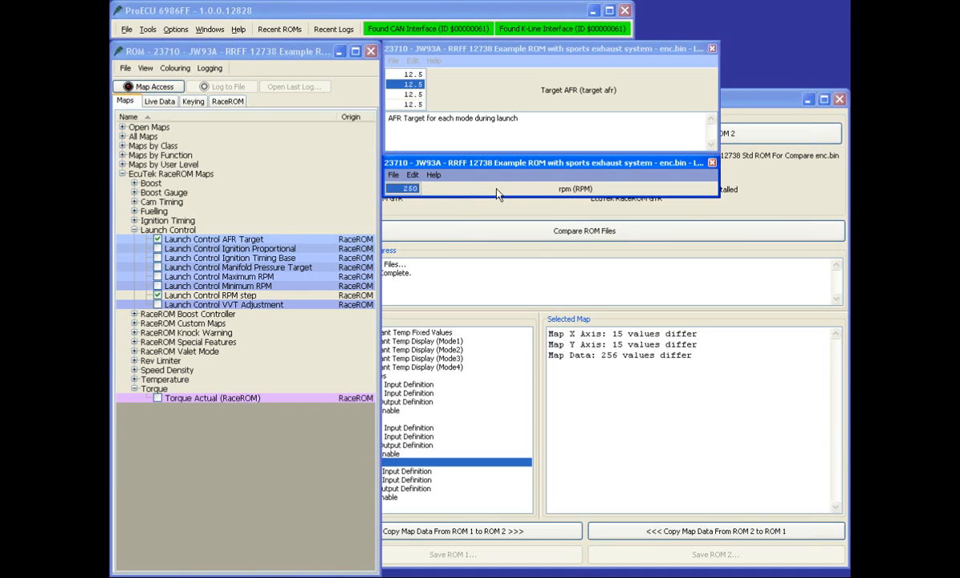
mouse_move(492, 190)
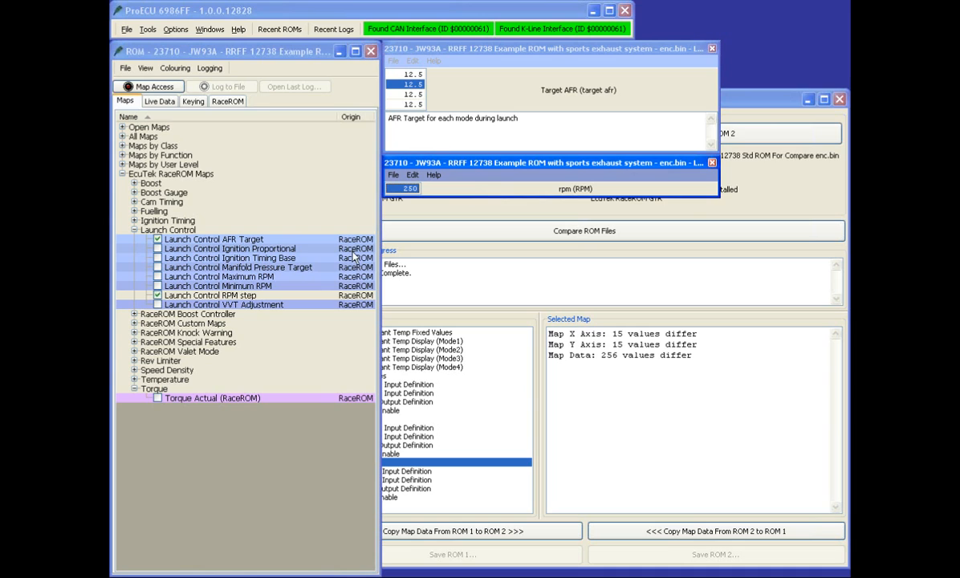
mouse_move(157, 296)
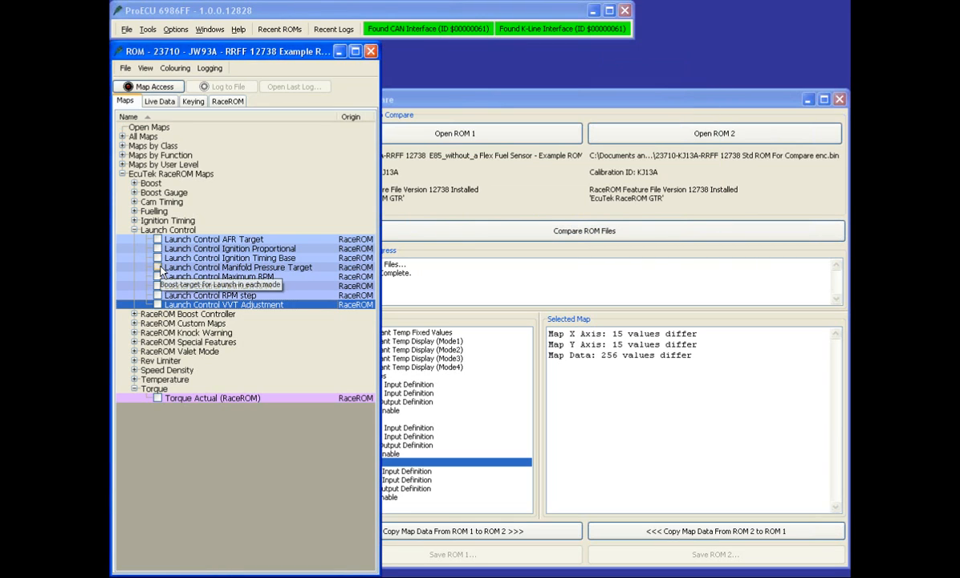
mouse_move(160, 285)
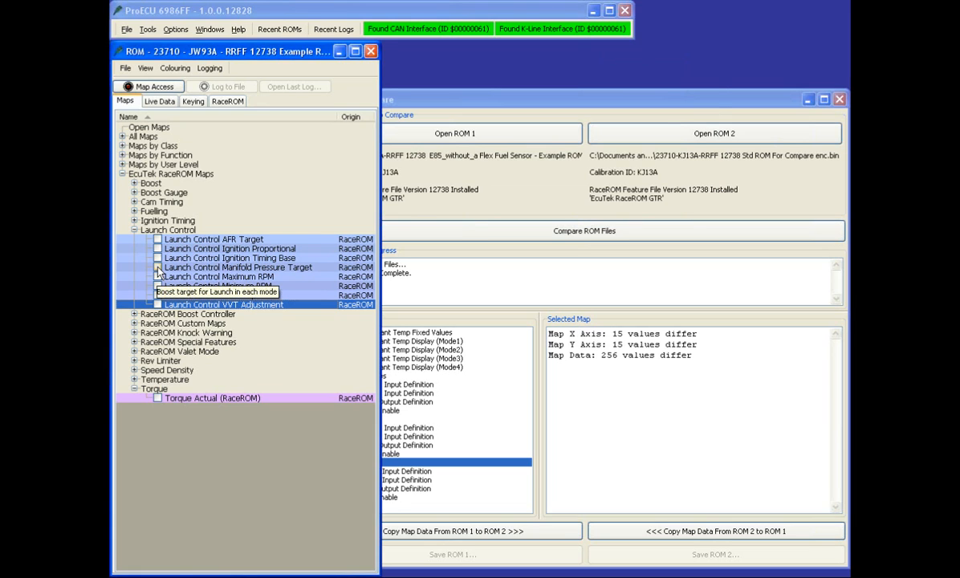
Change a Launch Control Manifold Pressure Target cell from -0.5 to -0.2 bar, then bring up the ignition maps
click(157, 267)
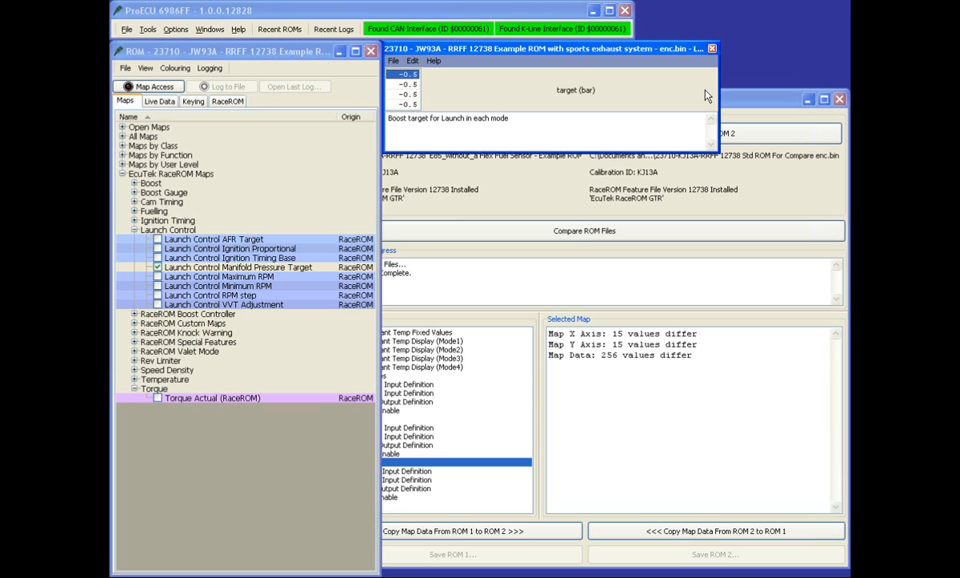
mouse_move(456, 202)
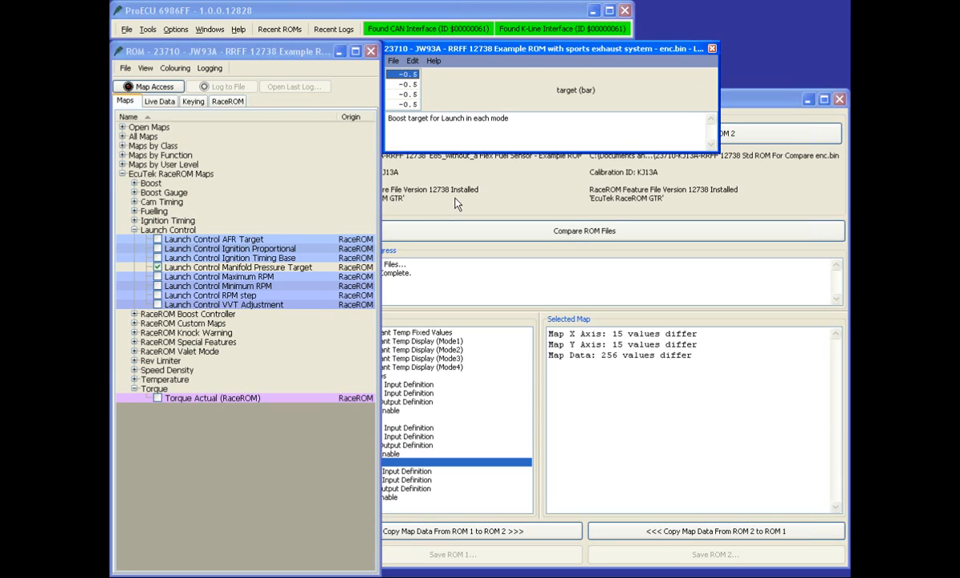
mouse_move(164, 270)
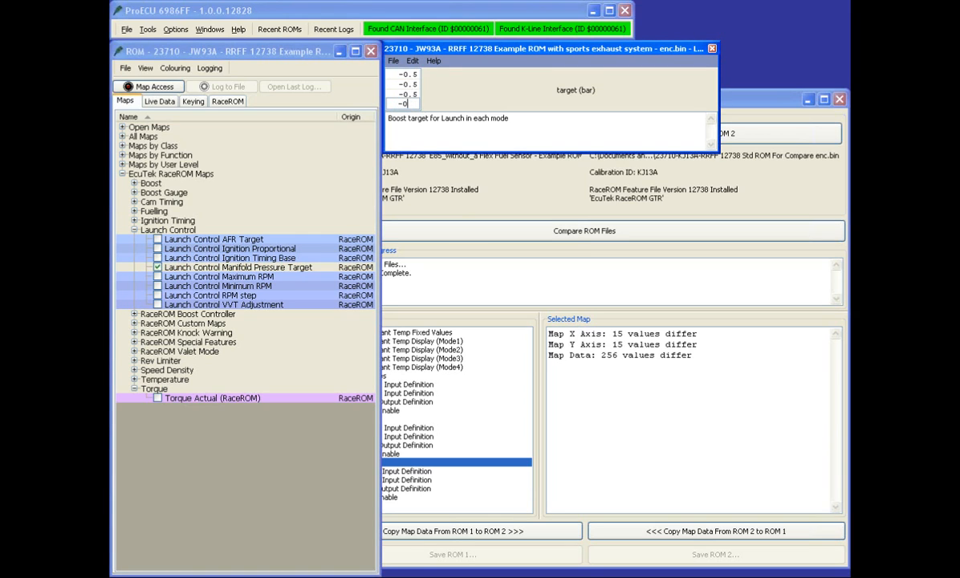
text(-0.2)
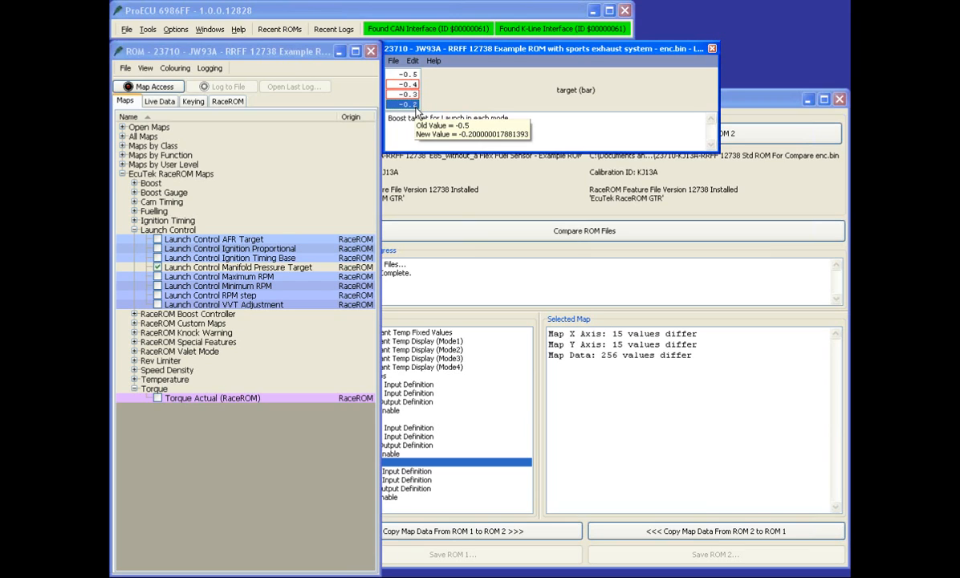
mouse_move(414, 112)
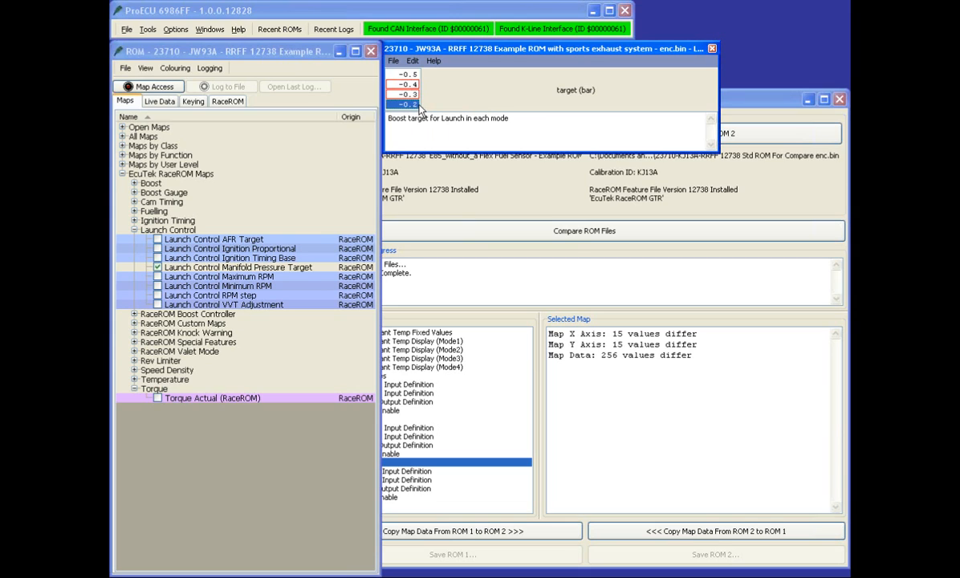
mouse_move(430, 109)
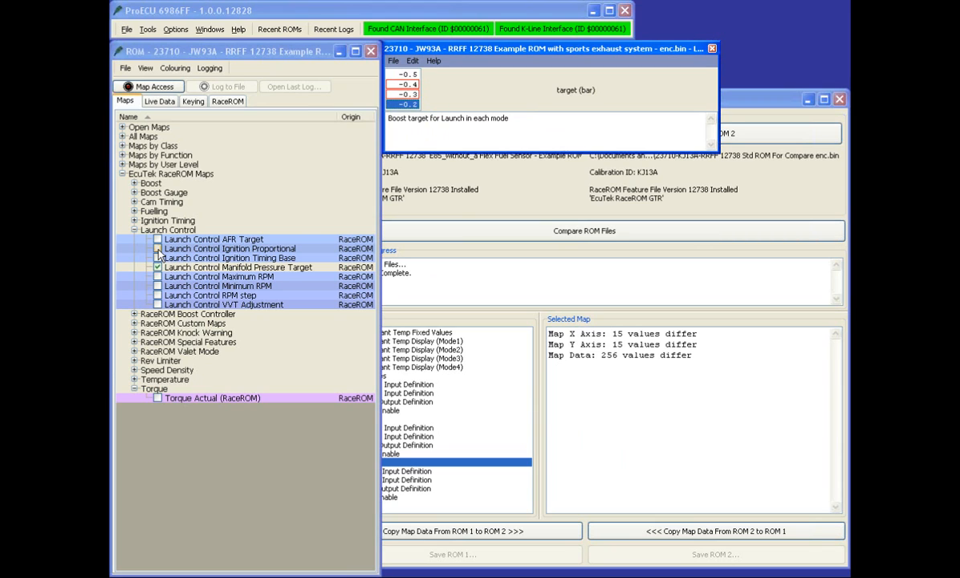
double_click(231, 256)
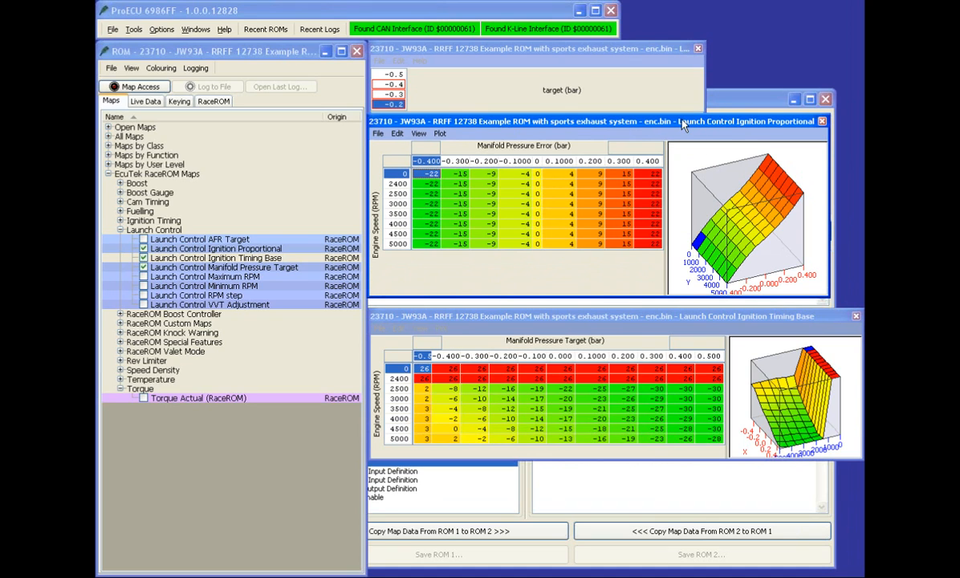
Place the Ignition Timing Base map below Ignition Proportional and examine a cell in each table
drag(682, 121, 578, 116)
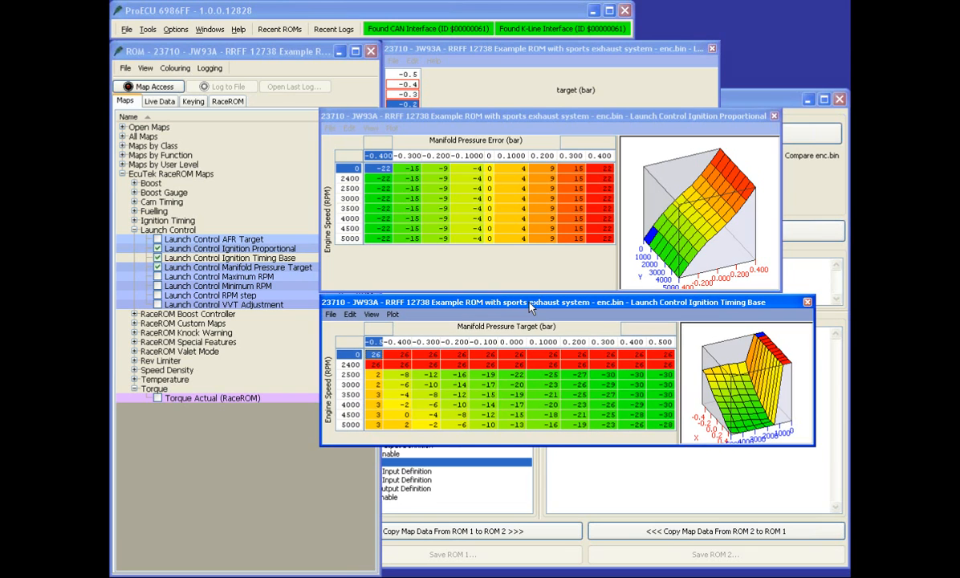
mouse_move(536, 404)
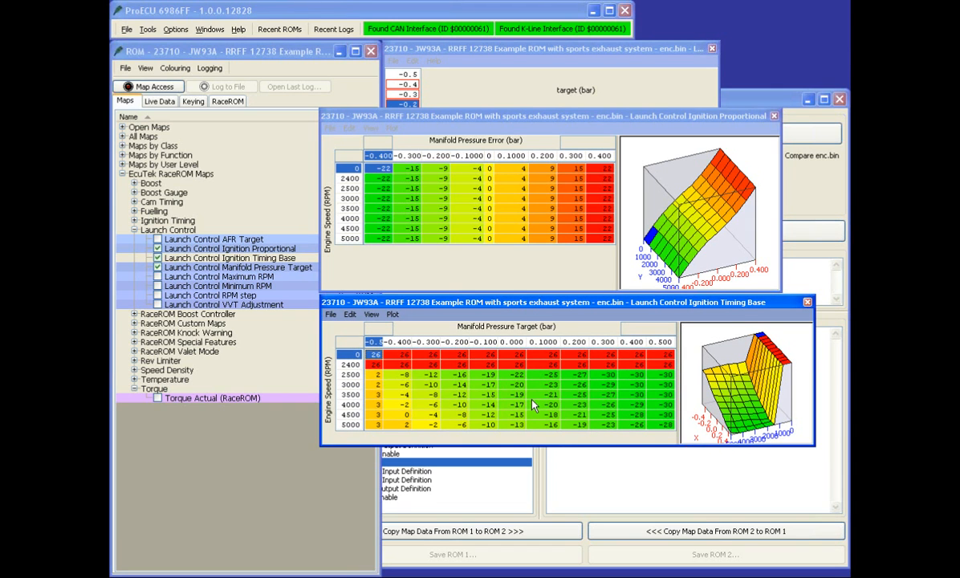
mouse_move(517, 404)
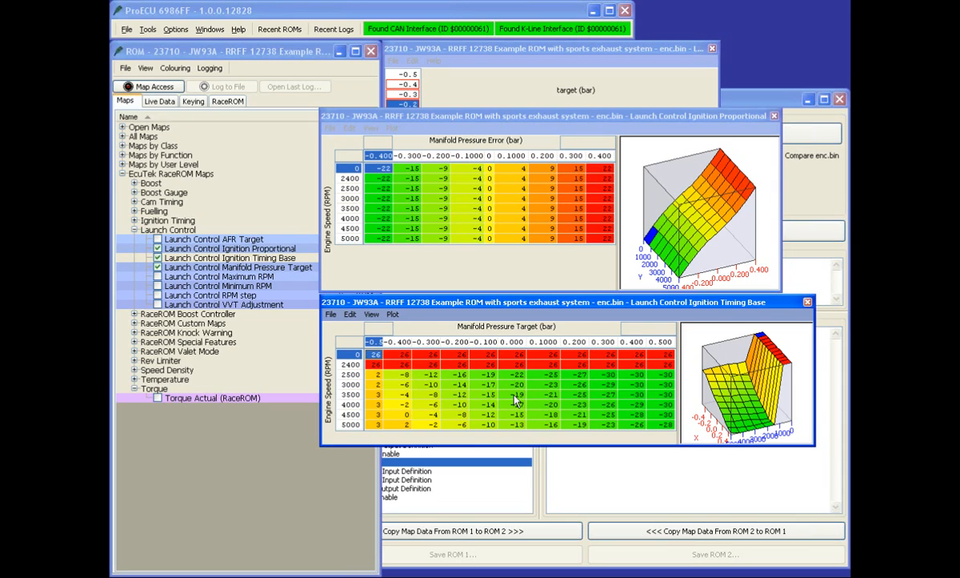
click(375, 385)
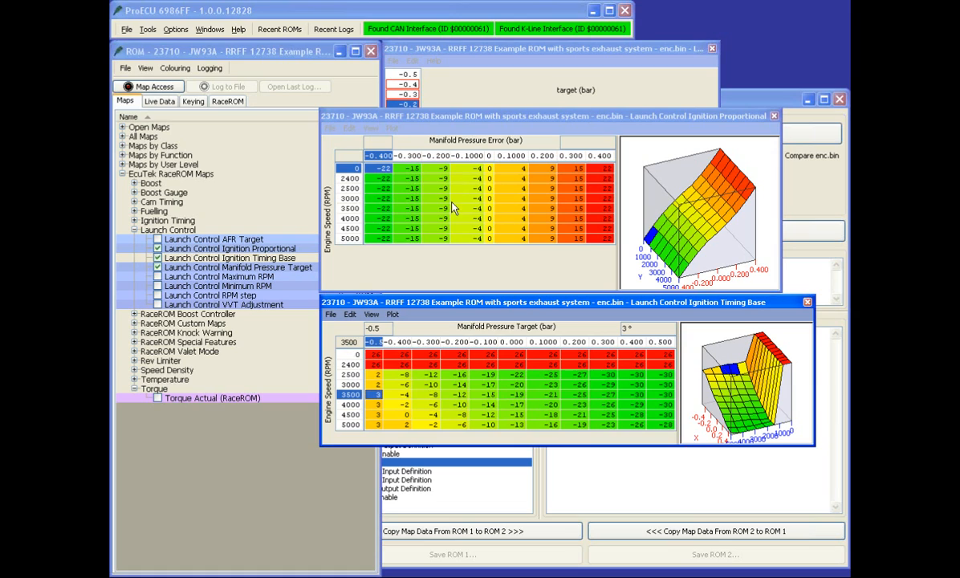
click(382, 199)
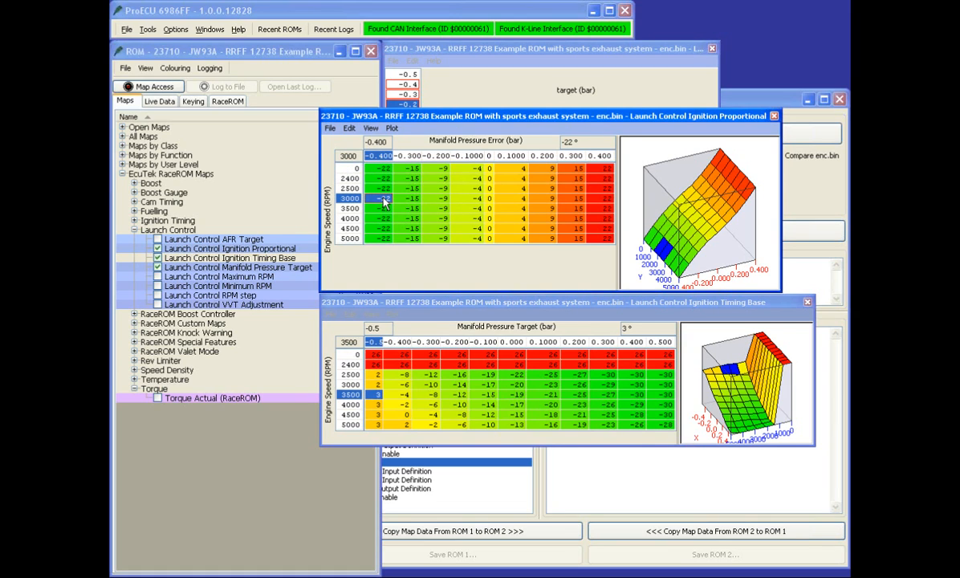
mouse_move(398, 205)
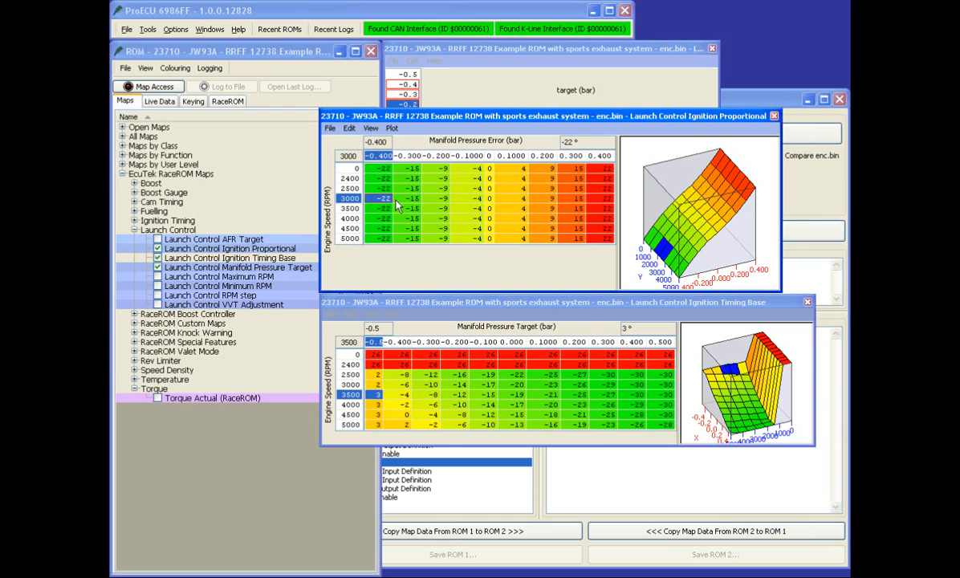
mouse_move(395, 205)
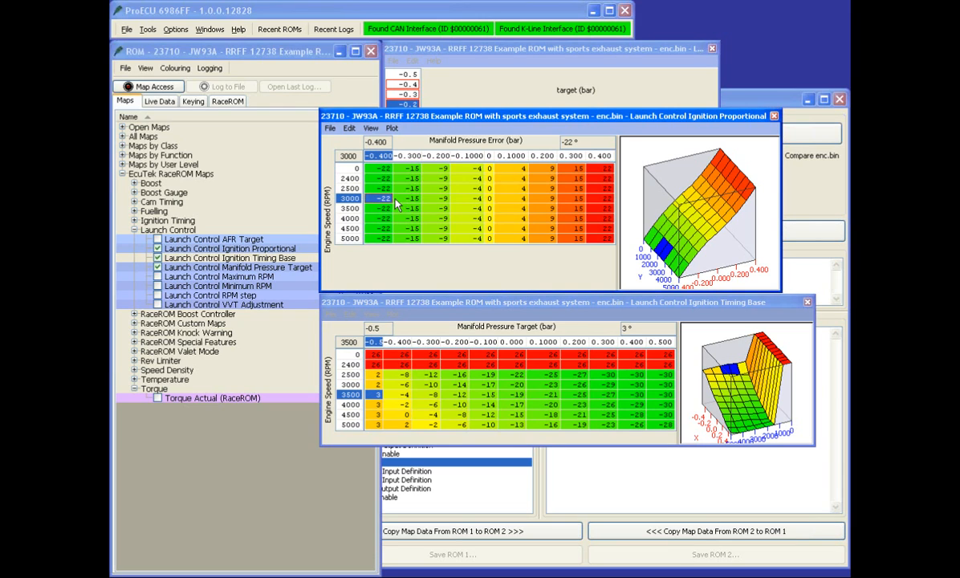
mouse_move(510, 205)
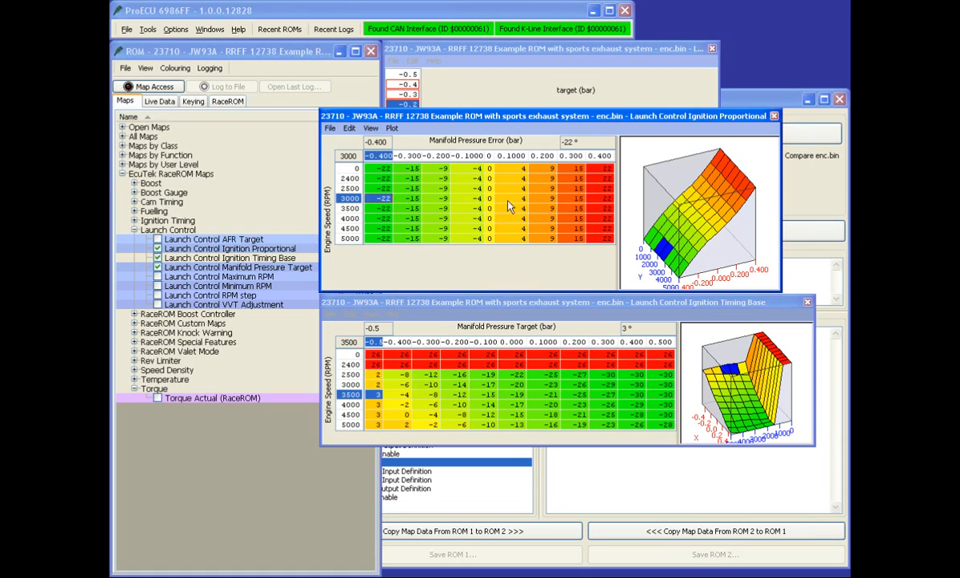
mouse_move(495, 207)
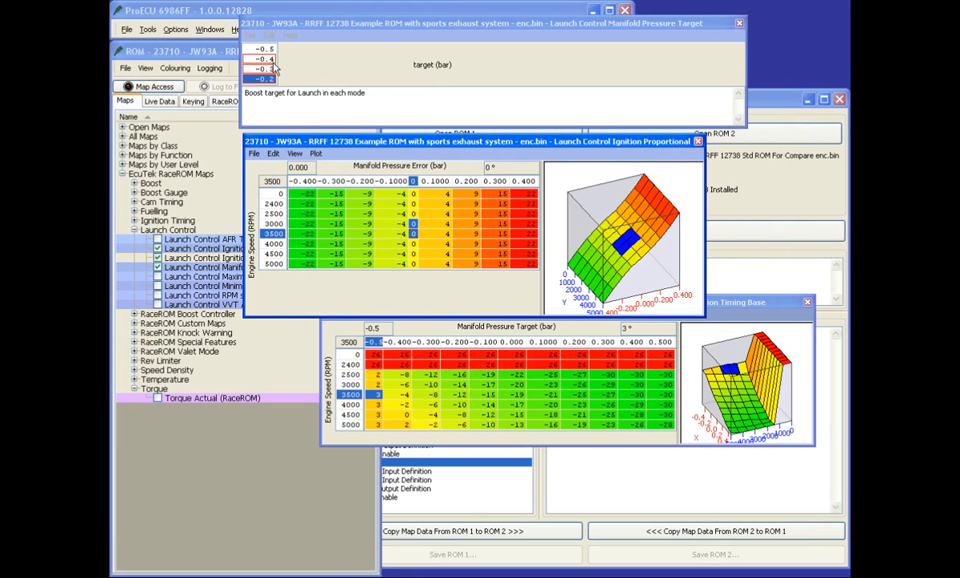
mouse_move(398, 175)
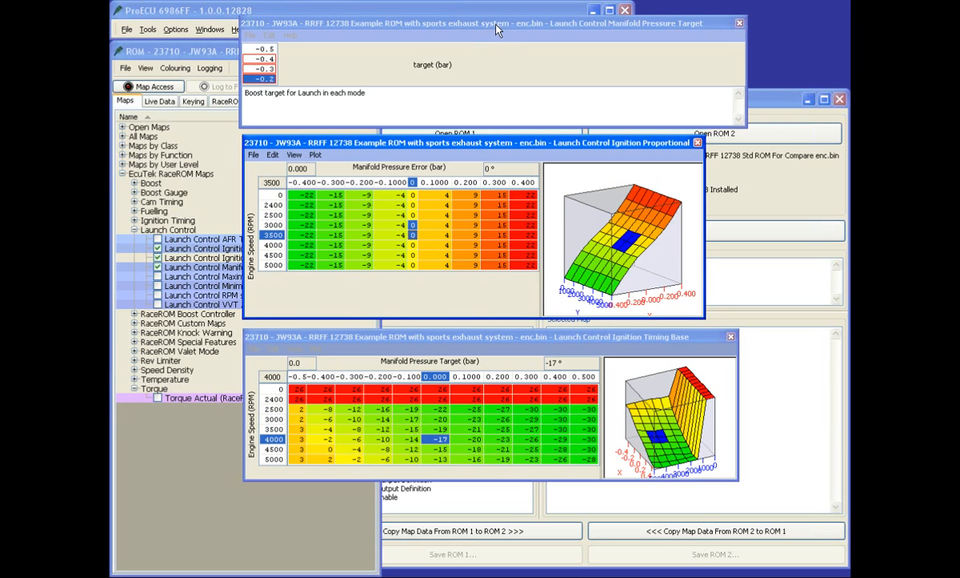
mouse_move(305, 64)
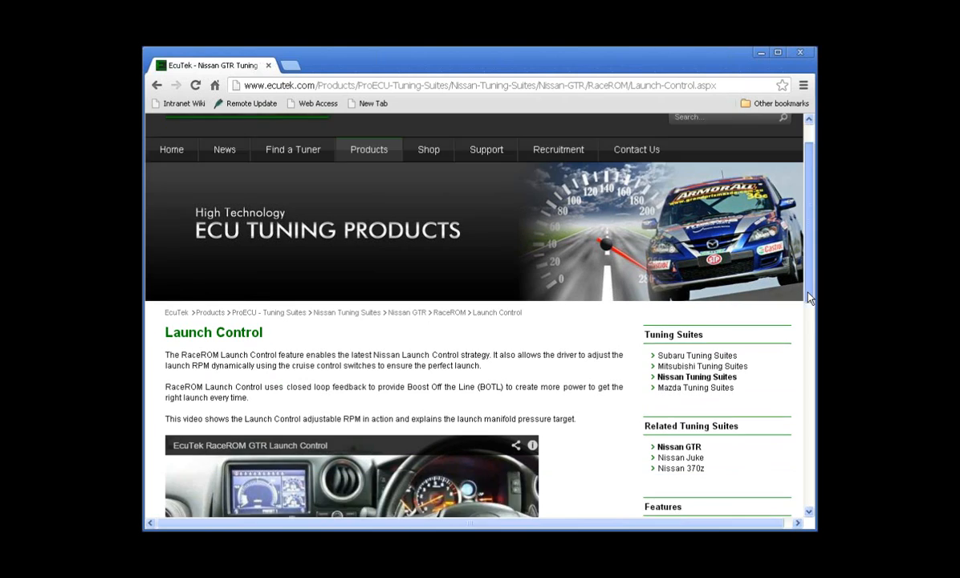
Scroll the EcuTek RaceROM Launch Control page through its description to the GT-R demo video
scroll(down, 3)
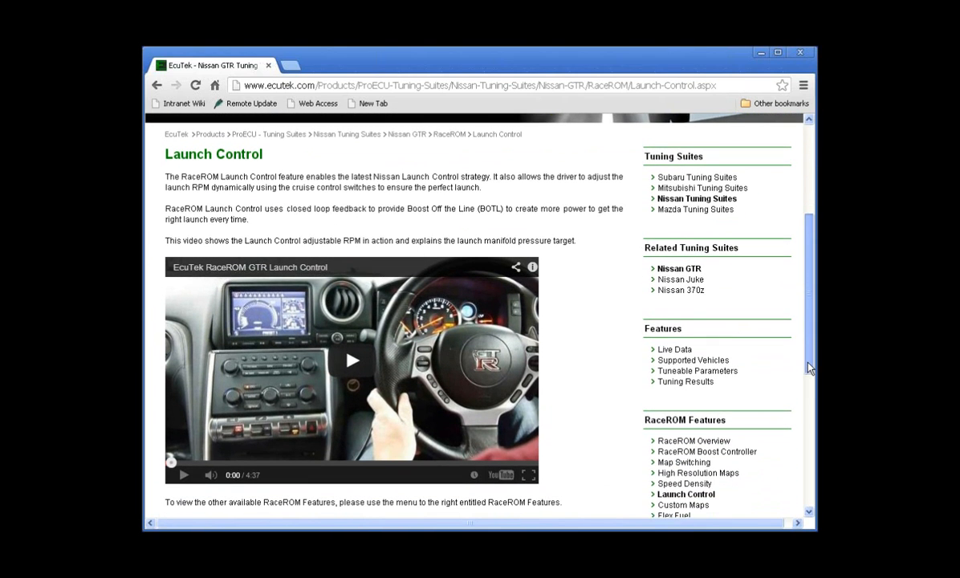
scroll(down, 3)
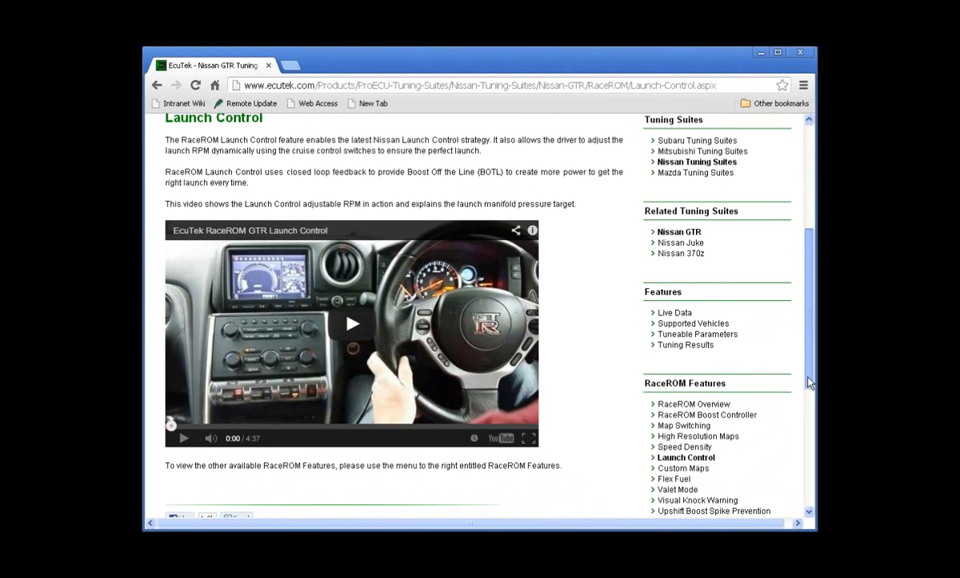
scroll(down, 3)
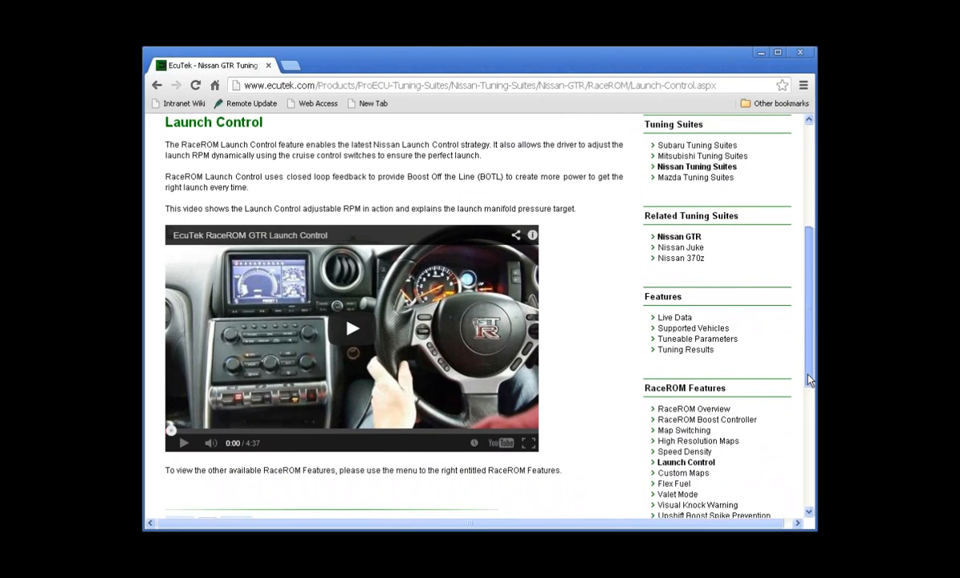
scroll(down, 3)
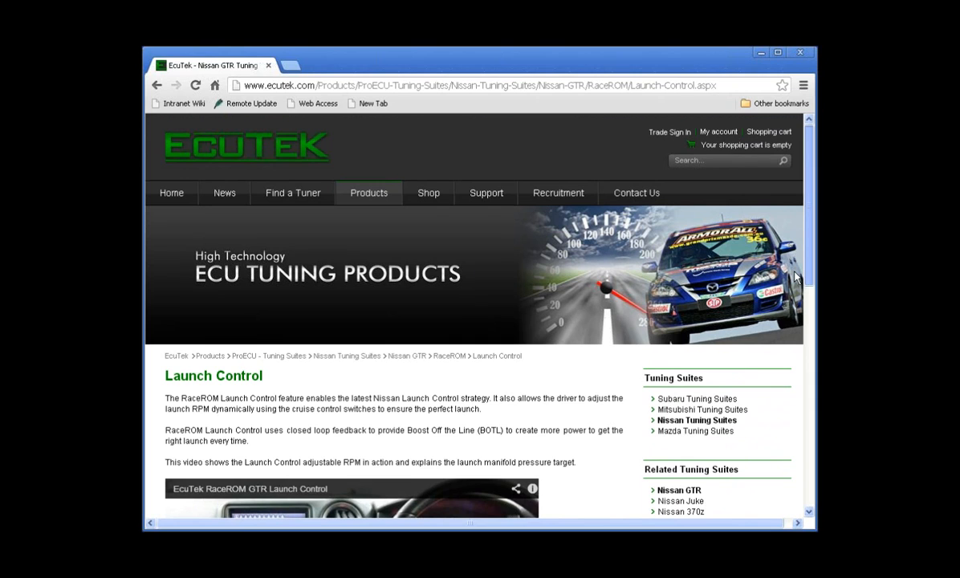
scroll(down, 3)
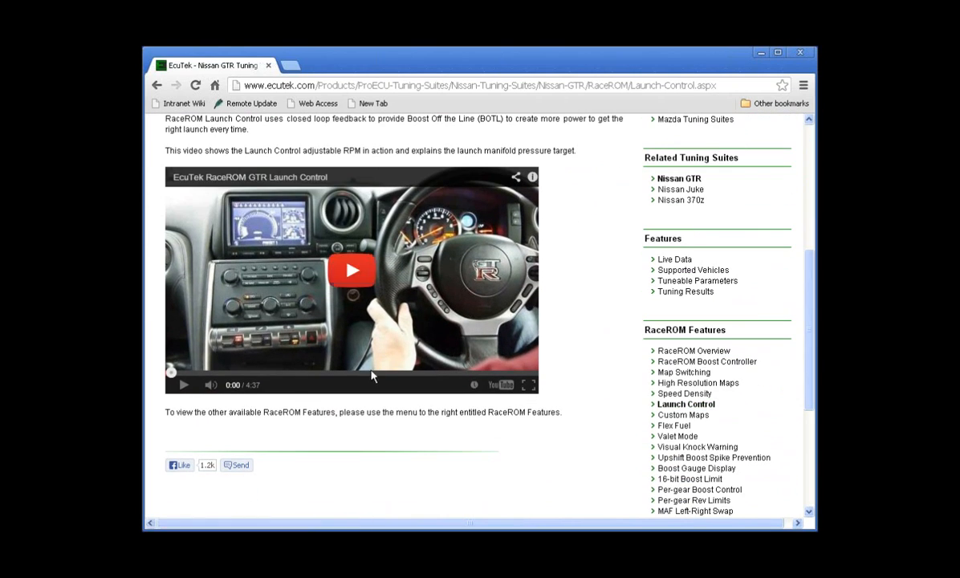
mouse_move(250, 407)
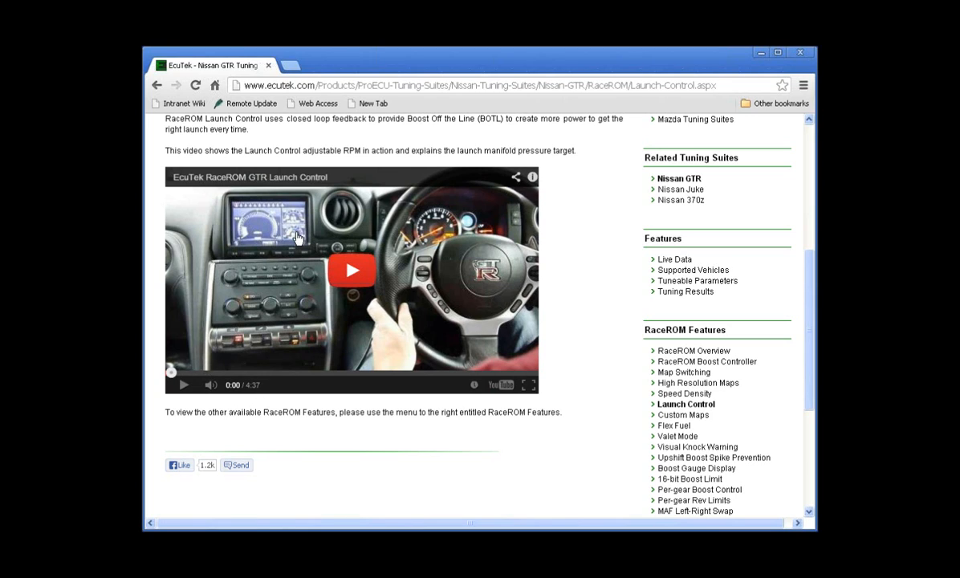
mouse_move(248, 222)
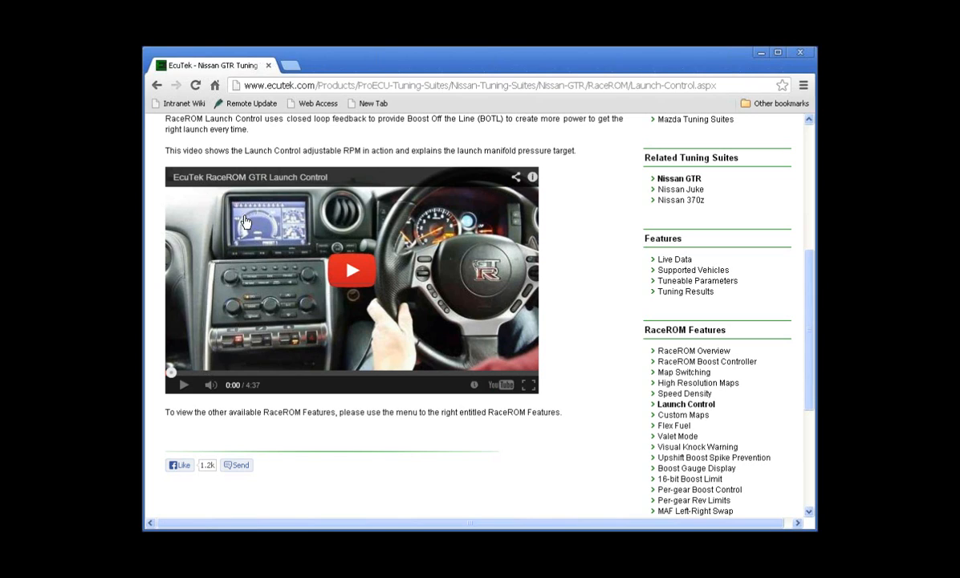